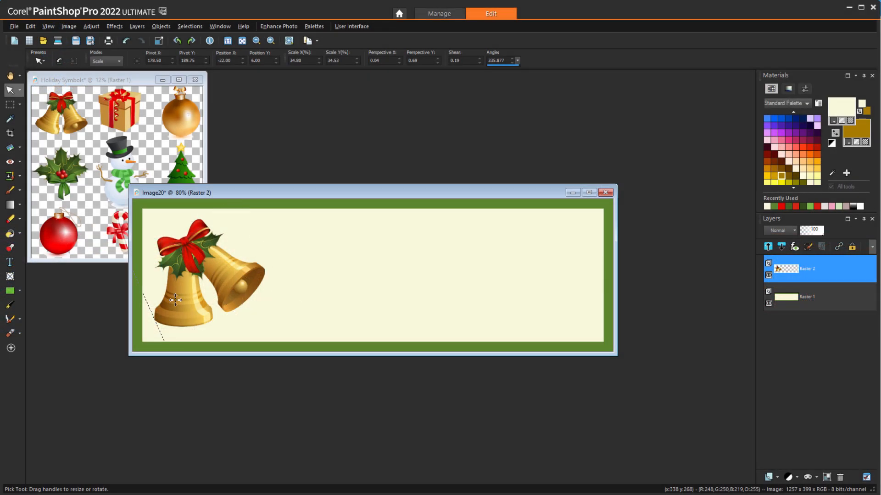
Add To: and From: text lines in red sampled from the bell's bow and position them on the label
left_click(8, 262)
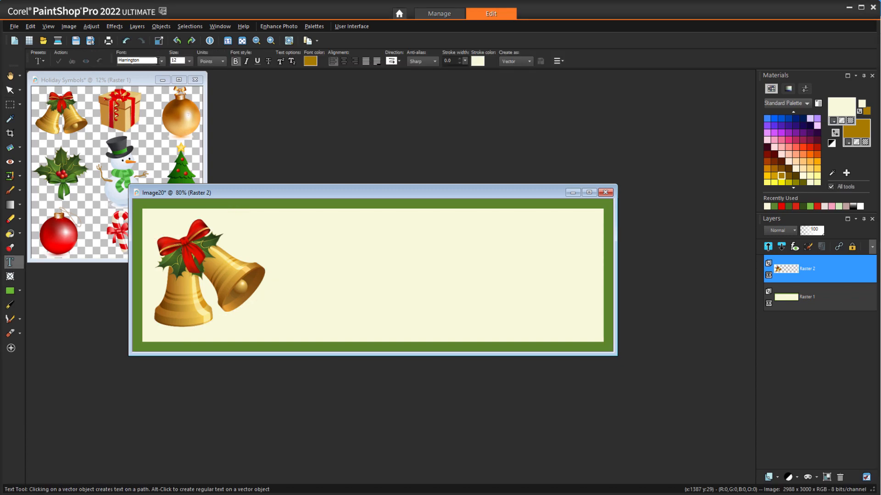
left_click(162, 61)
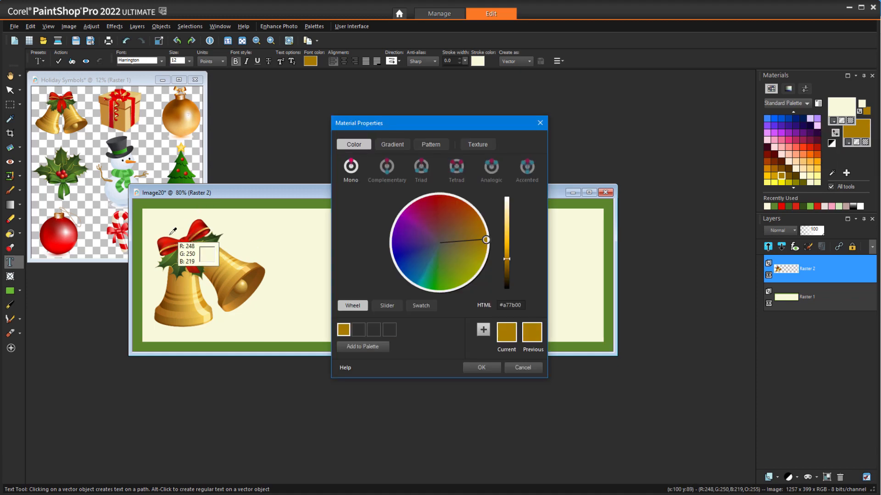
left_click(480, 367)
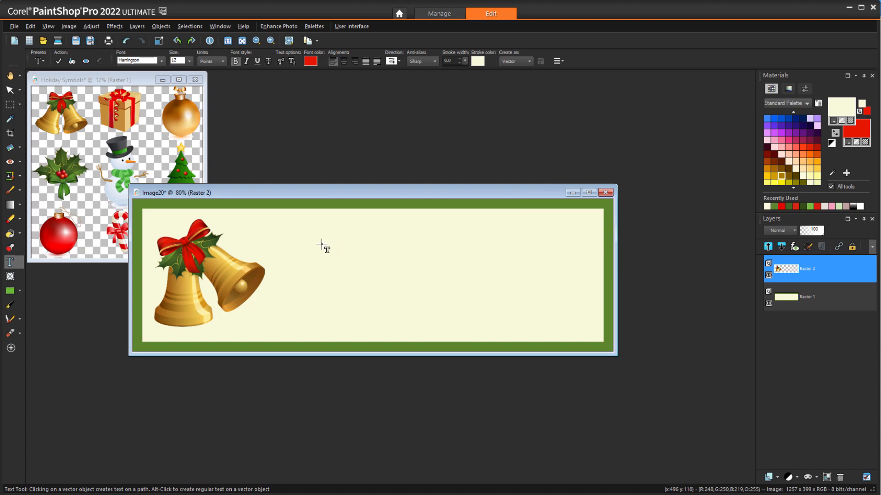
type("To:______________________________")
type("From:___________________________")
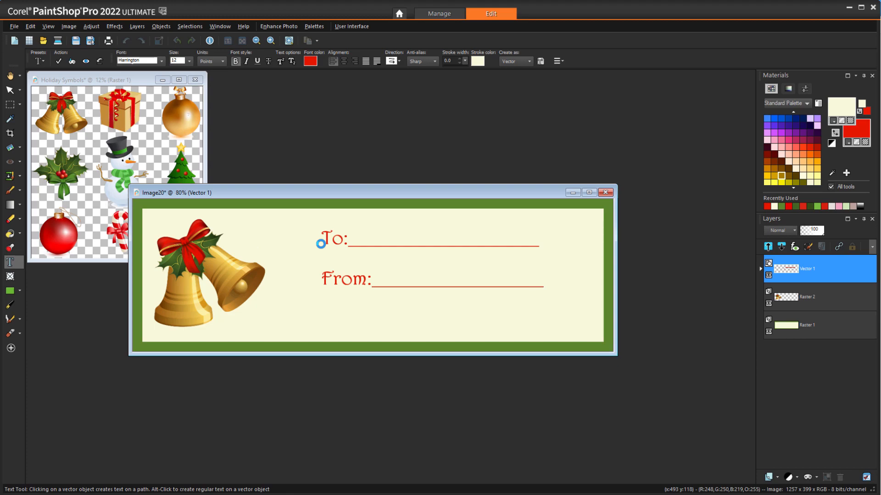
left_click(579, 311)
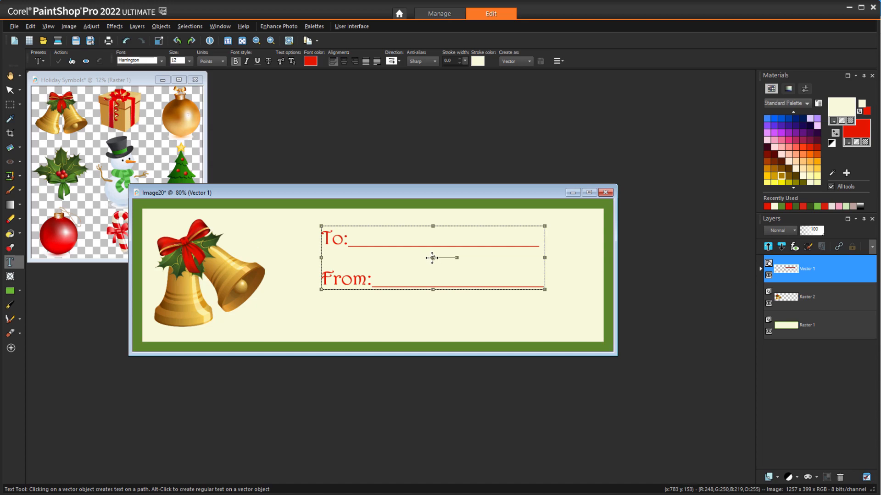
left_click_drag(432, 258, 449, 274)
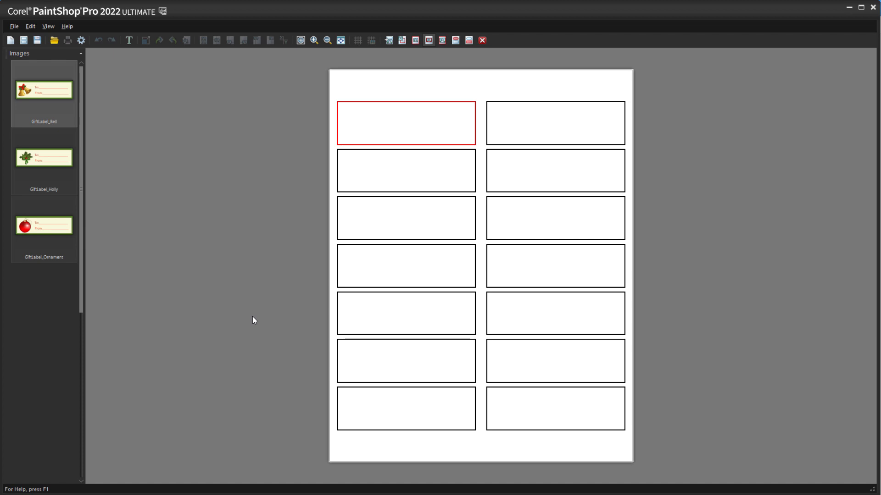
mouse_move(372, 130)
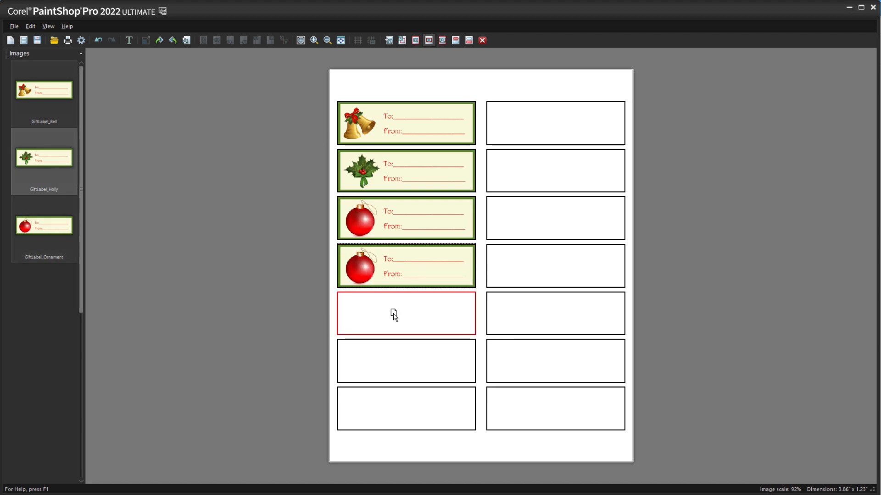
Place a gift label into the fifth cell of the 14-label sheet
left_click(491, 13)
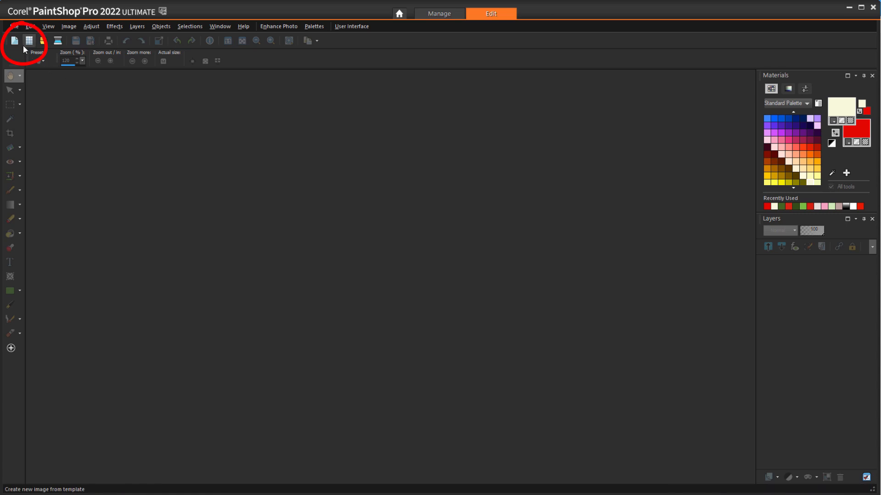
Create a new transparent 4.190 × 1.33-inch image at 300 pixels per inch
left_click(14, 43)
type("1.33")
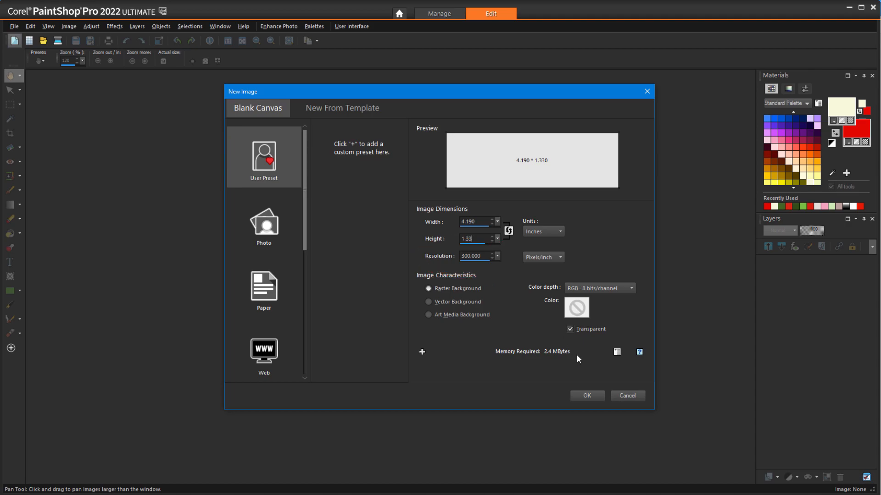
left_click(587, 396)
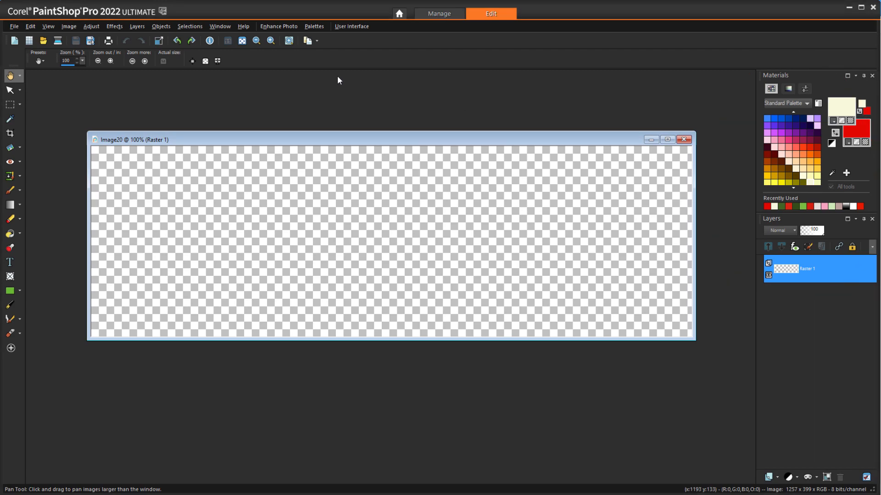
Open the Holiday Symbols clip-art image from the VectorStock Content folder
left_click(314, 25)
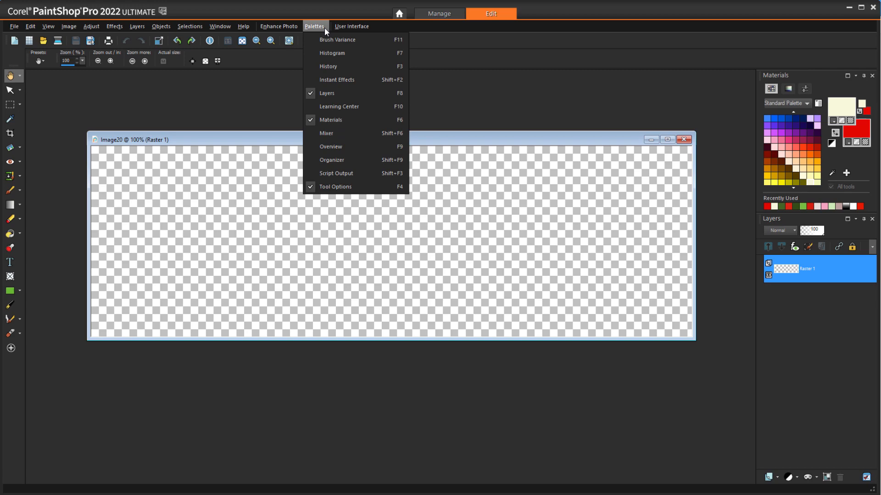
left_click(332, 121)
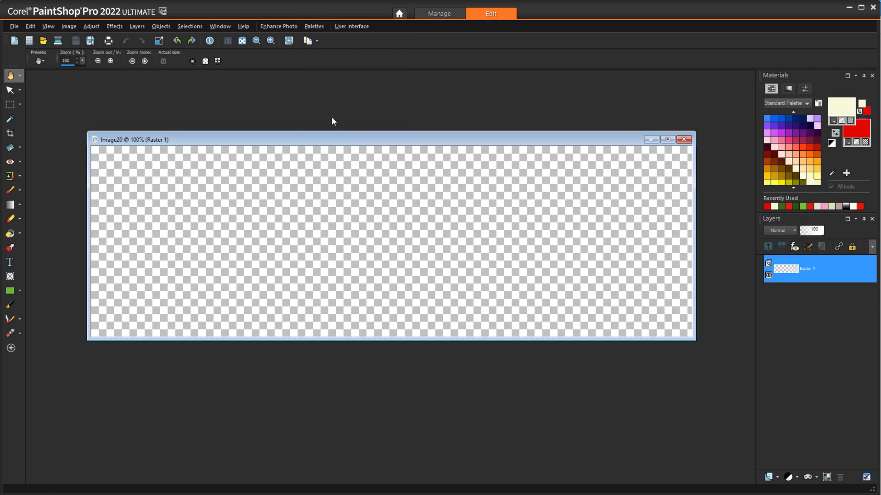
mouse_move(116, 92)
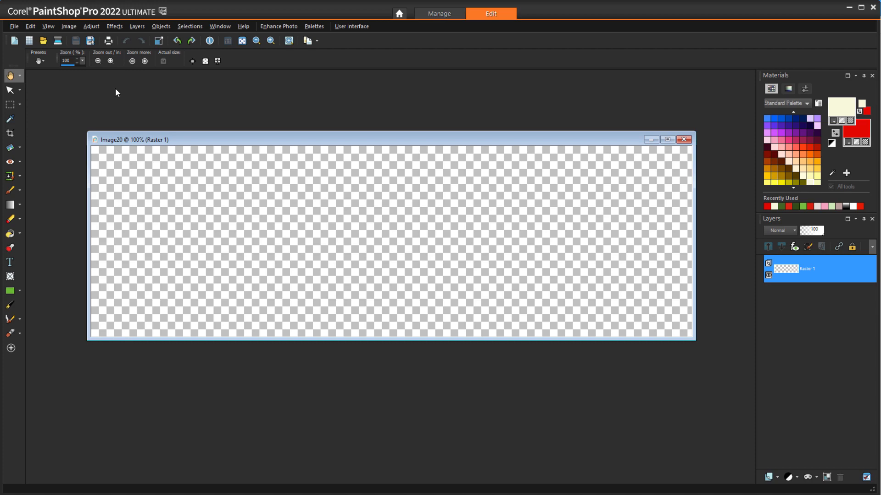
left_click(16, 26)
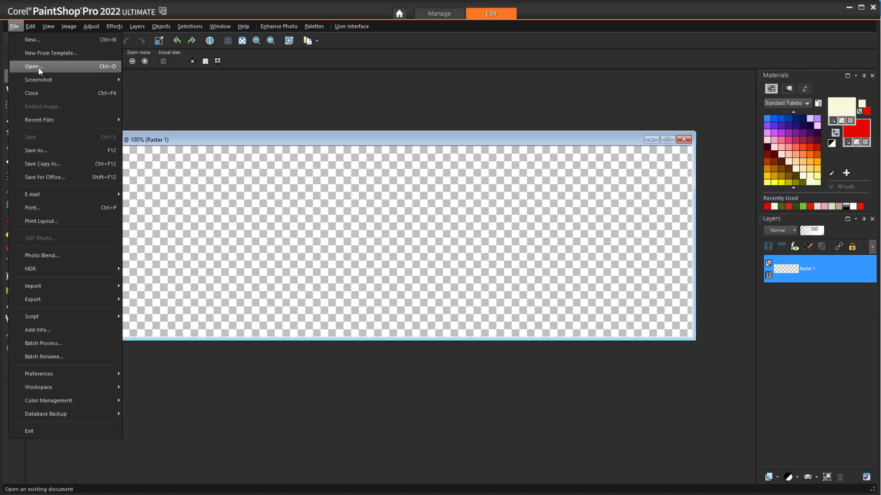
left_click(33, 66)
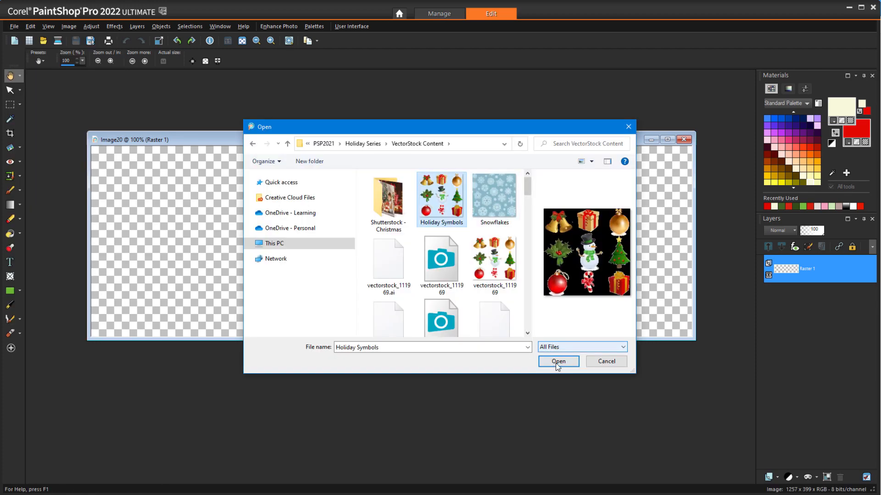
left_click(557, 362)
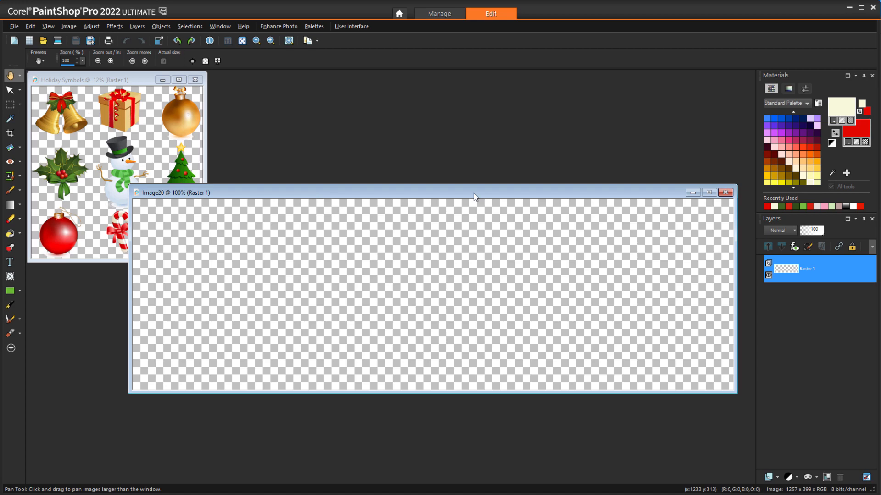
mouse_move(563, 155)
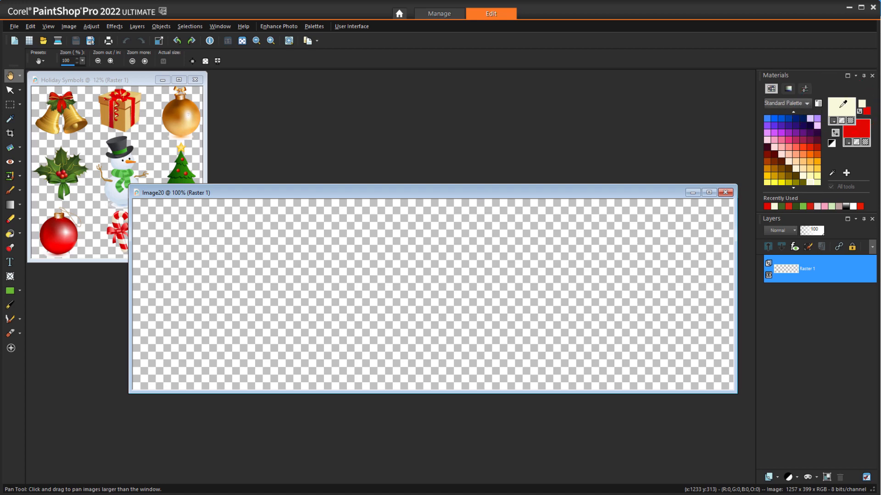
Set the foreground to the holly leaf green and flood-fill the label canvas with it
left_click(849, 103)
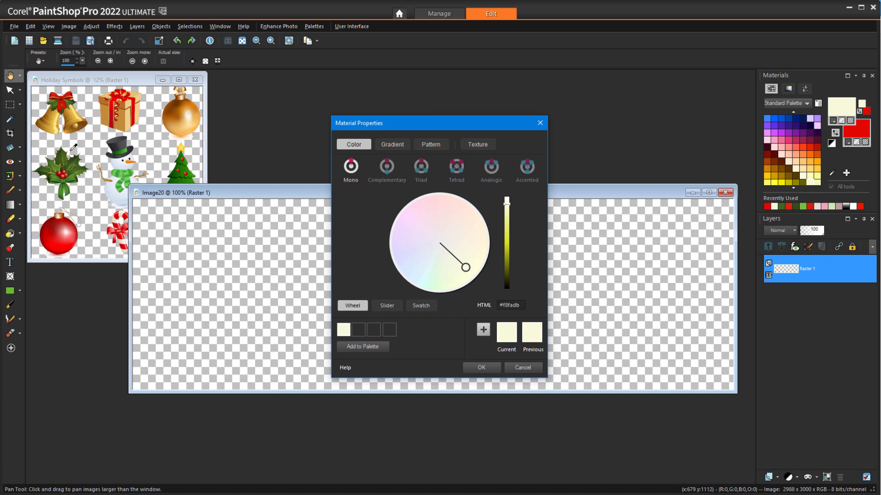
mouse_move(58, 163)
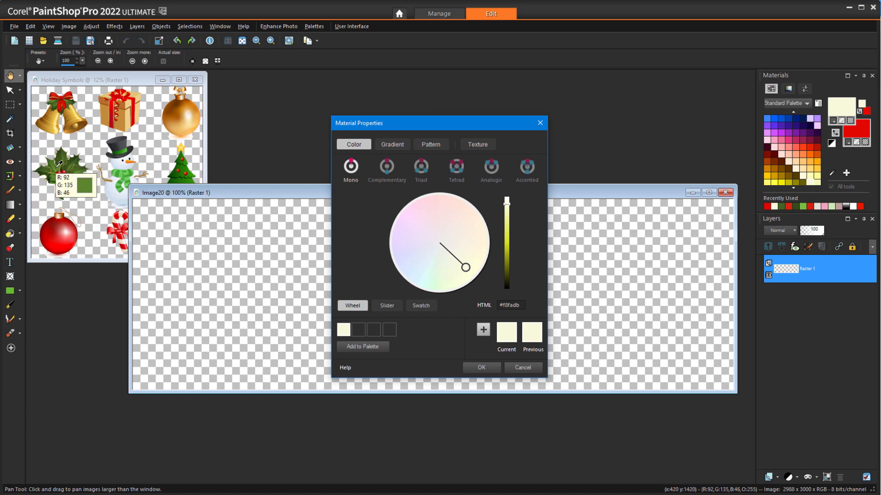
left_click(443, 266)
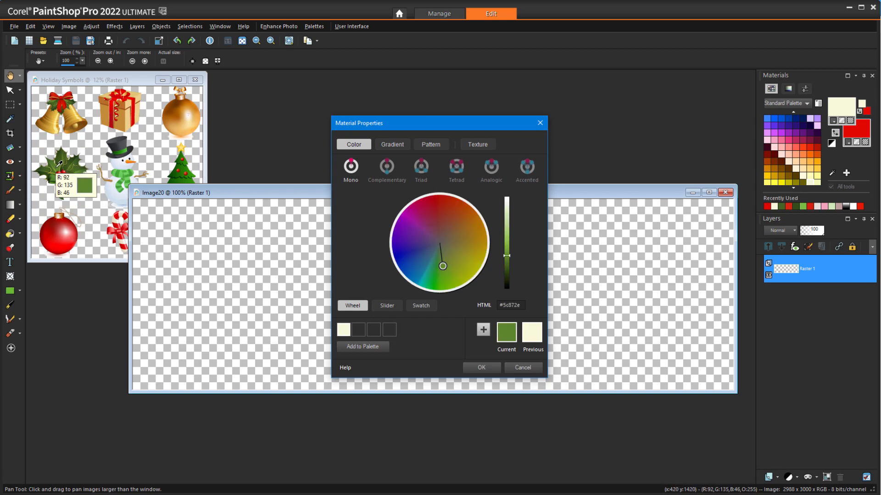
left_click(482, 367)
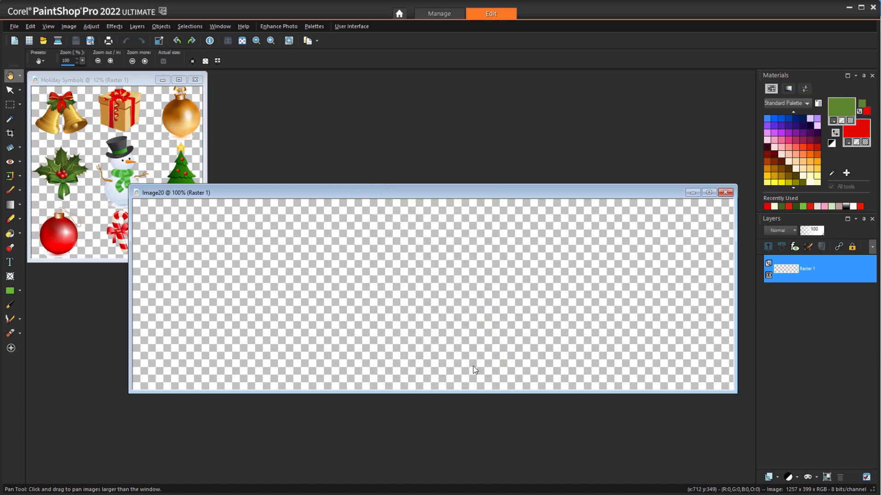
left_click(10, 234)
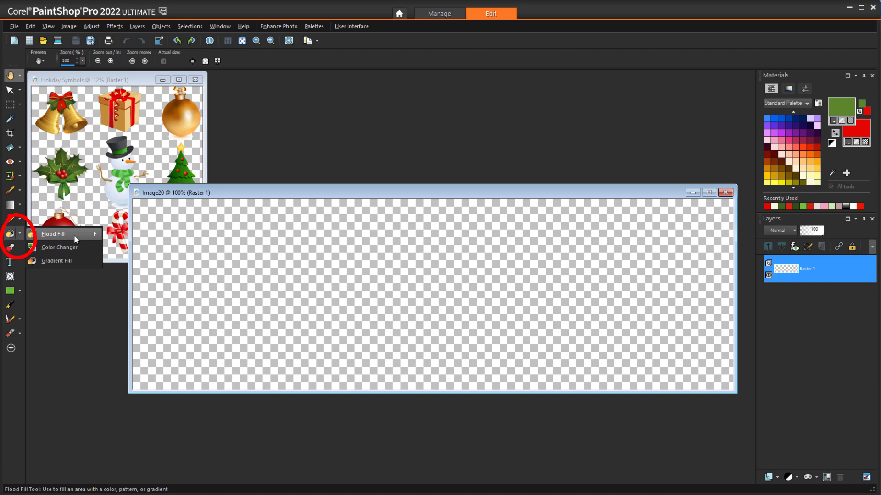
left_click(350, 271)
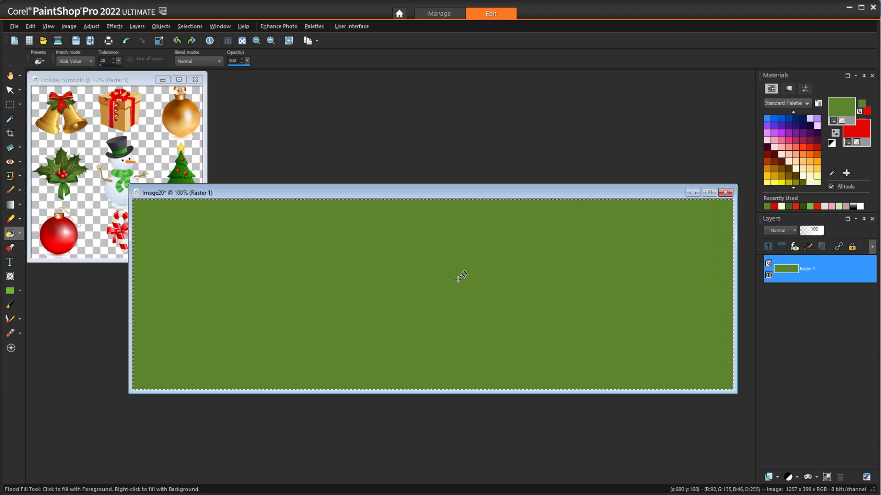
Contract the selection inward from the label edges to mark out a border
left_click(189, 26)
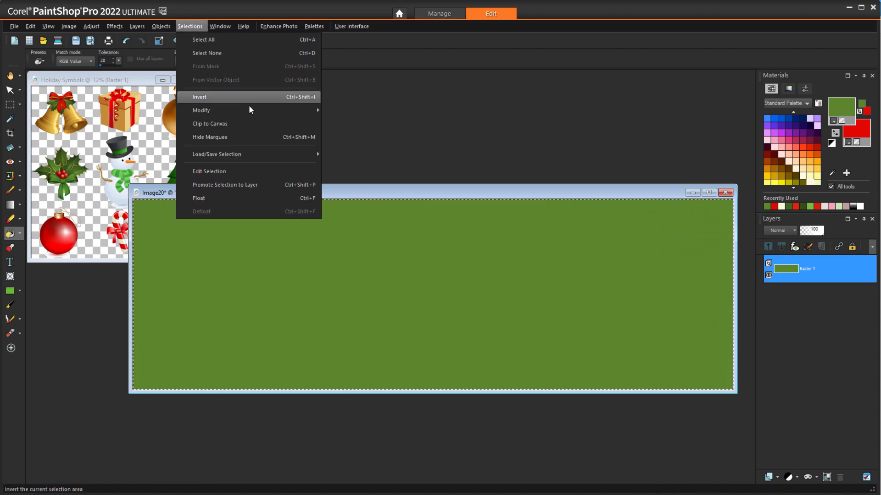
left_click(199, 97)
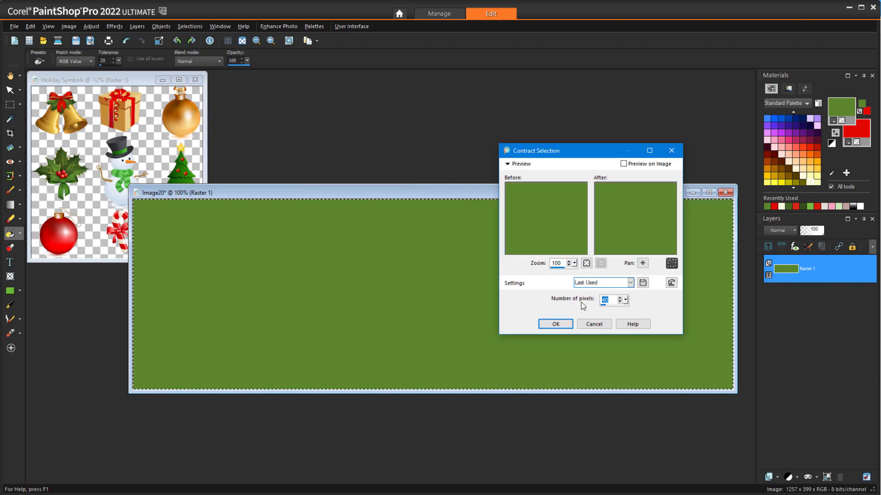
left_click(555, 324)
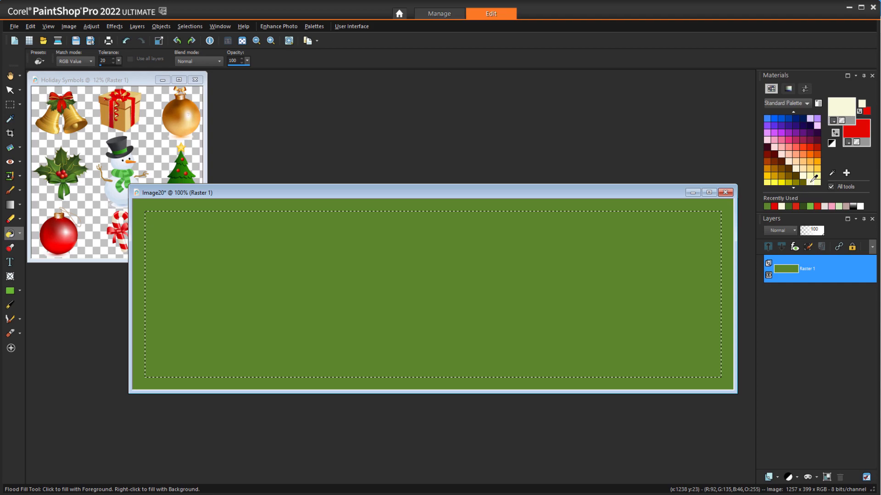
mouse_move(532, 296)
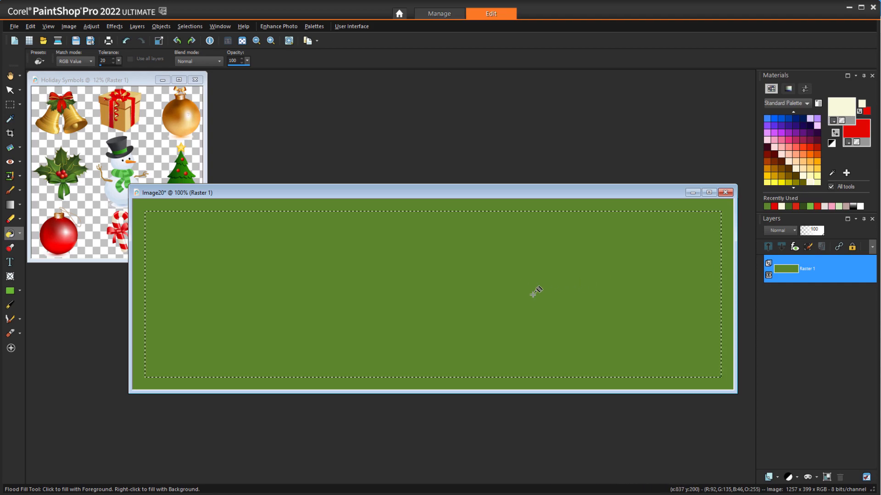
Flood-fill the inner selection with pale cream, leaving a green border
left_click(532, 295)
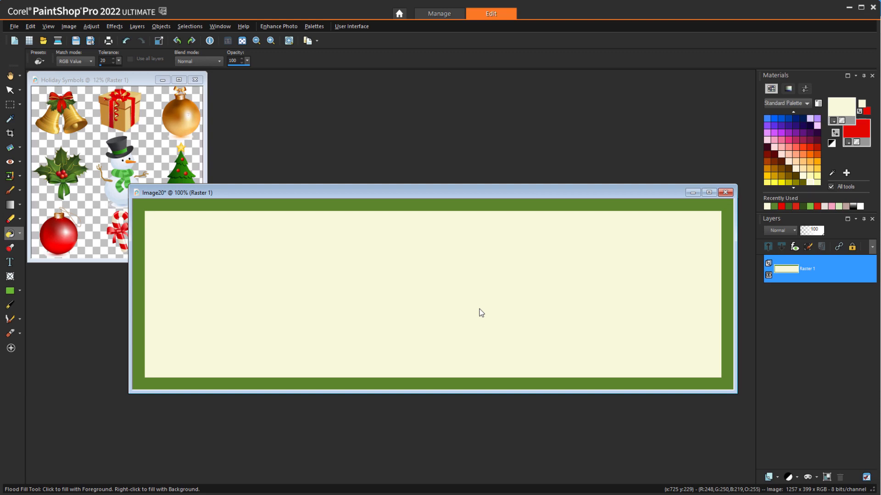
mouse_move(10, 106)
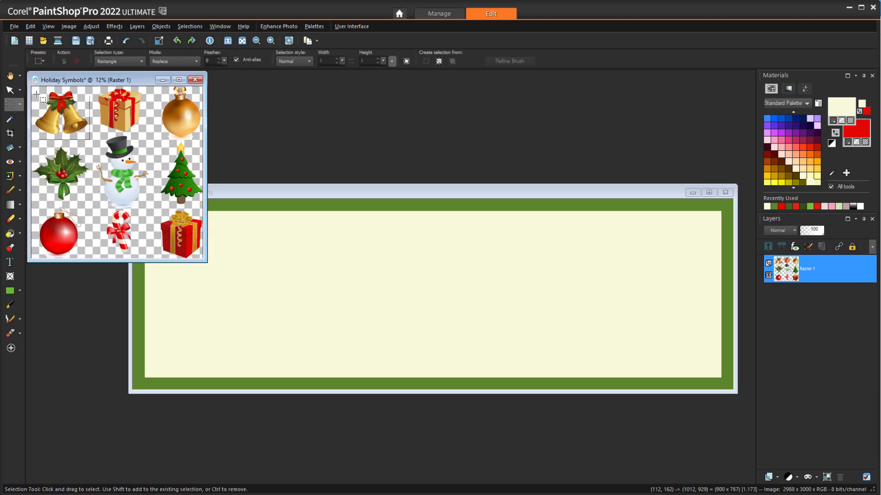
Copy the bells from Holiday Symbols as a new layer and scale, tilt and move them left
left_click_drag(36, 91, 89, 140)
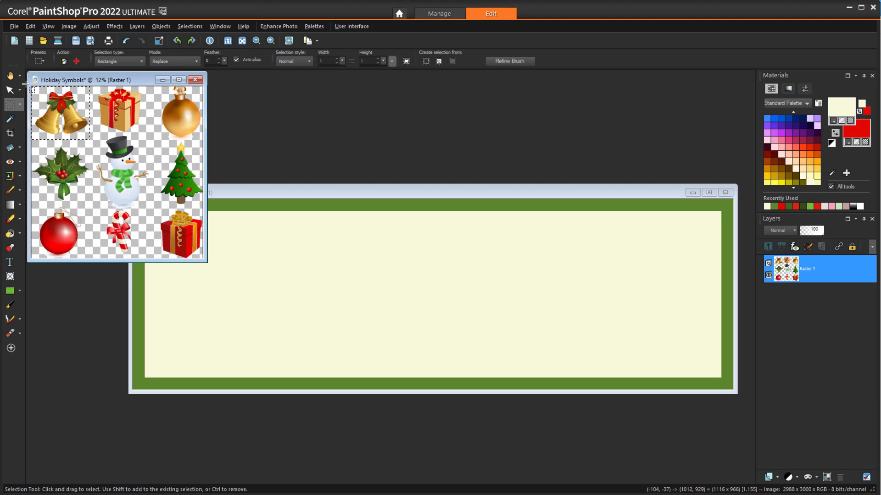
mouse_move(285, 194)
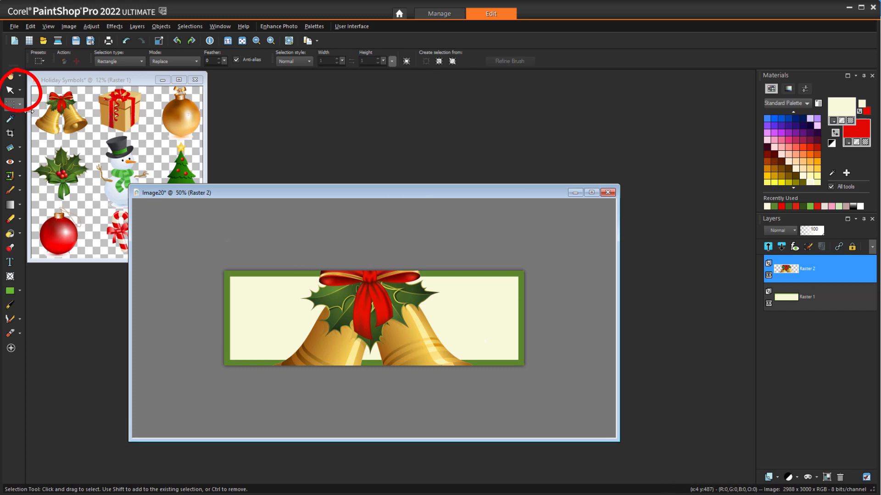
left_click(11, 90)
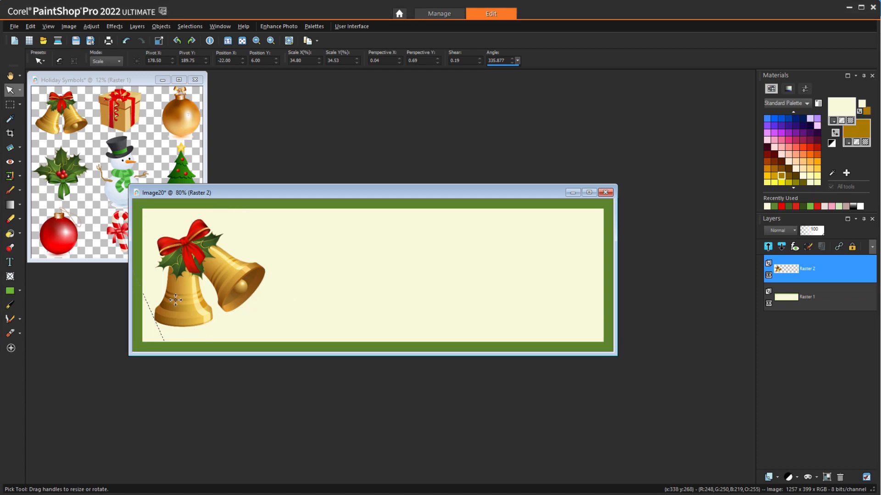
Add centre-aligned red To: and From: lines with underscores to the right of the bells
left_click(10, 261)
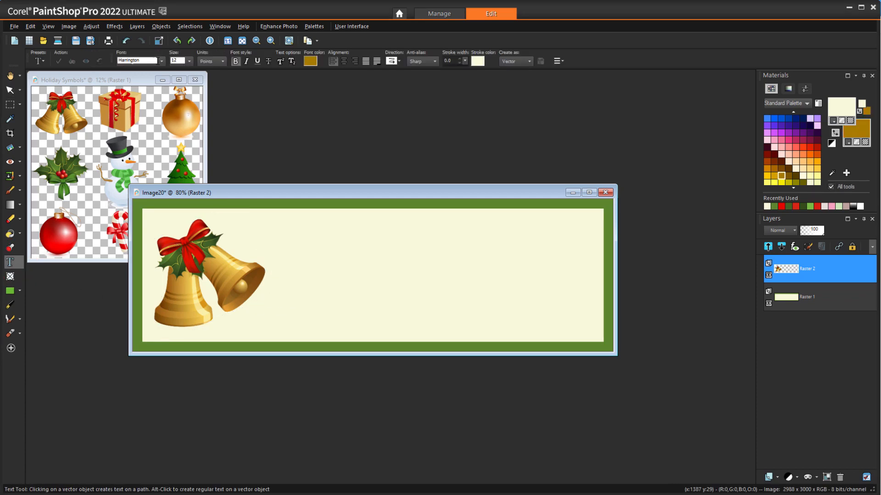
left_click(162, 60)
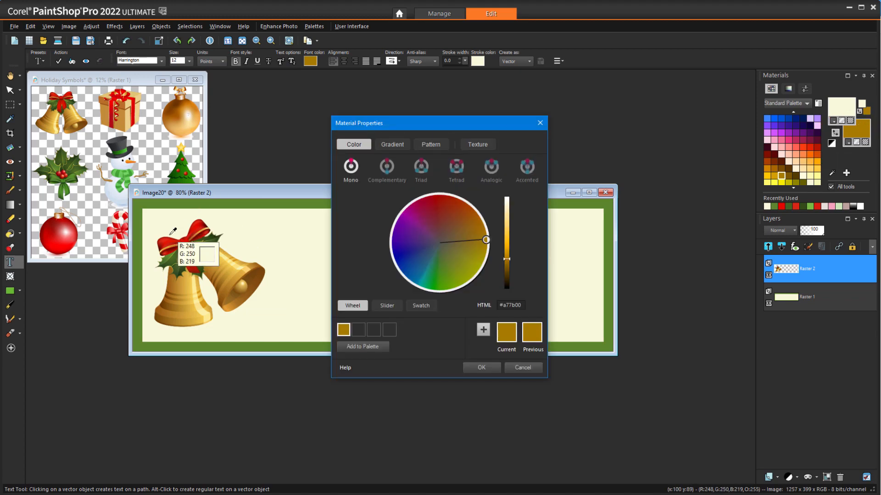
left_click(482, 367)
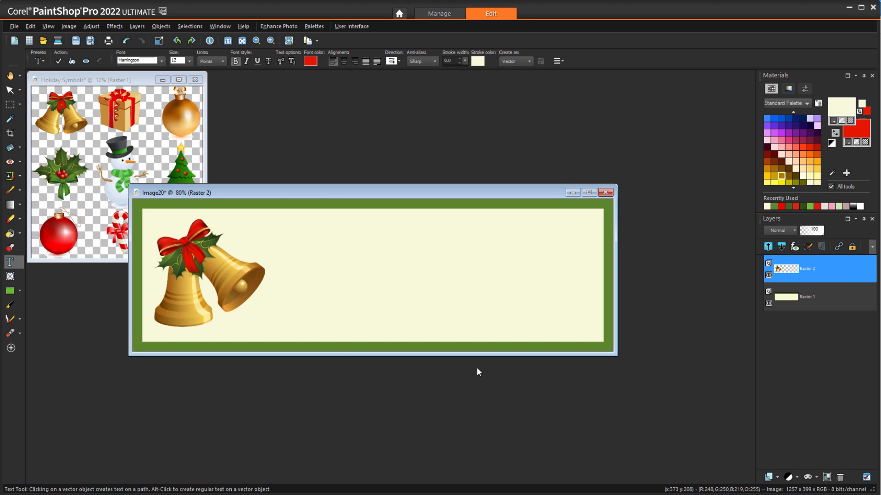
left_click(320, 244)
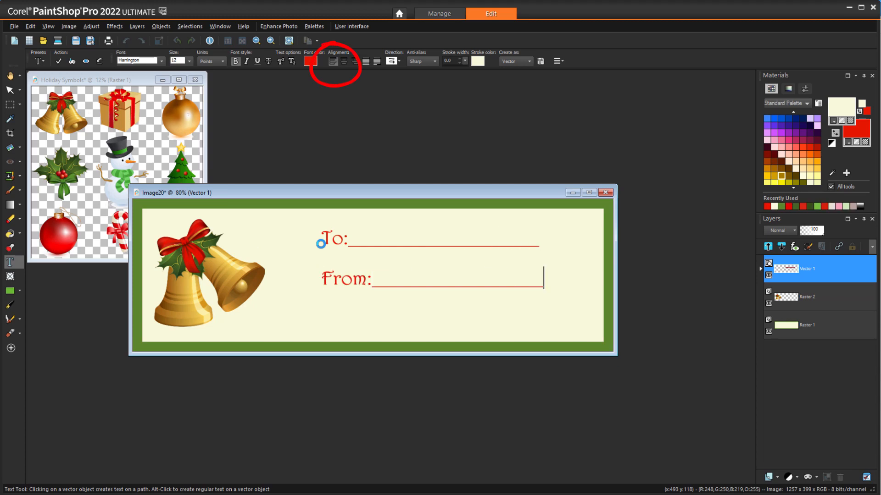
left_click(579, 310)
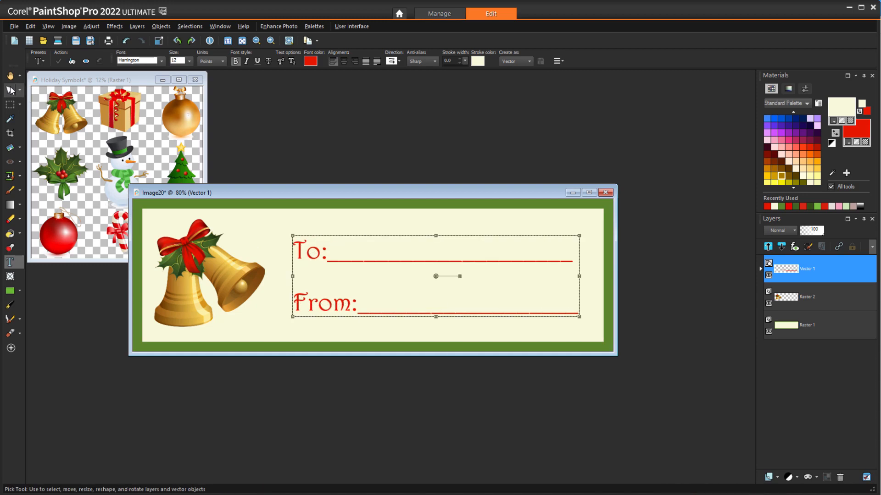
Enlarge the text block and align bells and text vertically centred on the canvas
left_click(11, 89)
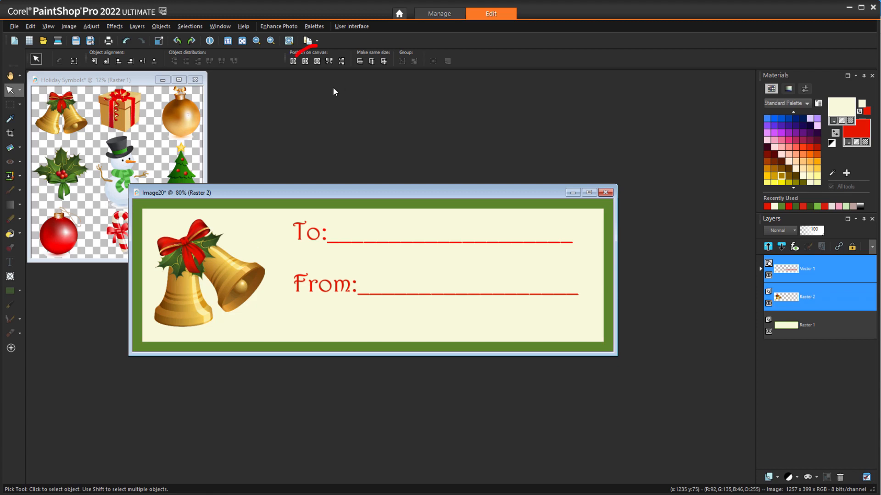
mouse_move(316, 60)
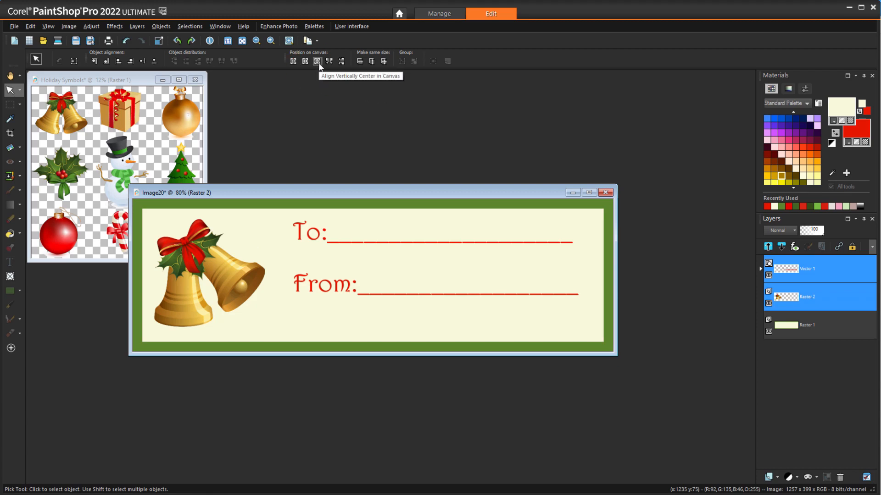
left_click(318, 61)
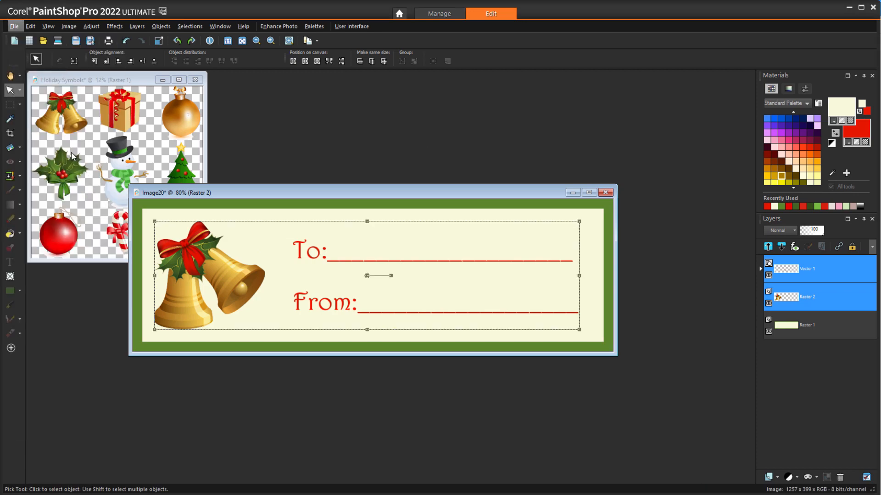
Save the bell label as GiftLabel_Bell and save a GiftLabel_Holly copy into the Gift Tag folder
left_click(14, 26)
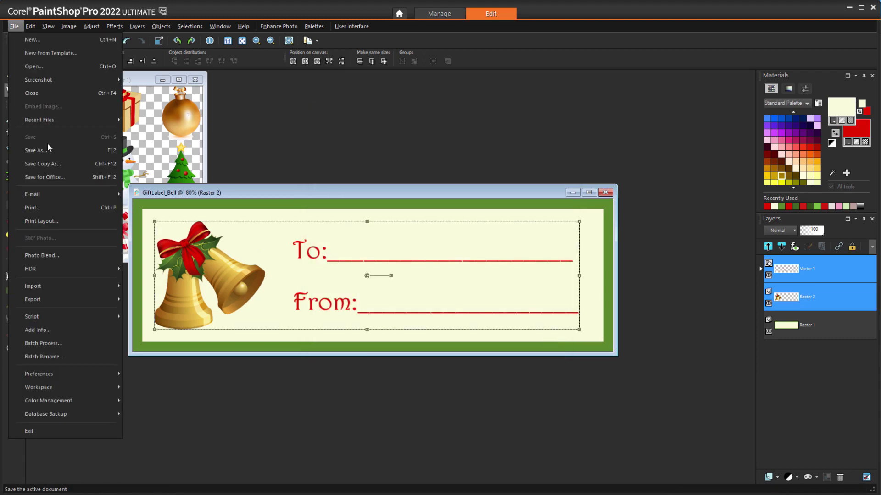
left_click(42, 163)
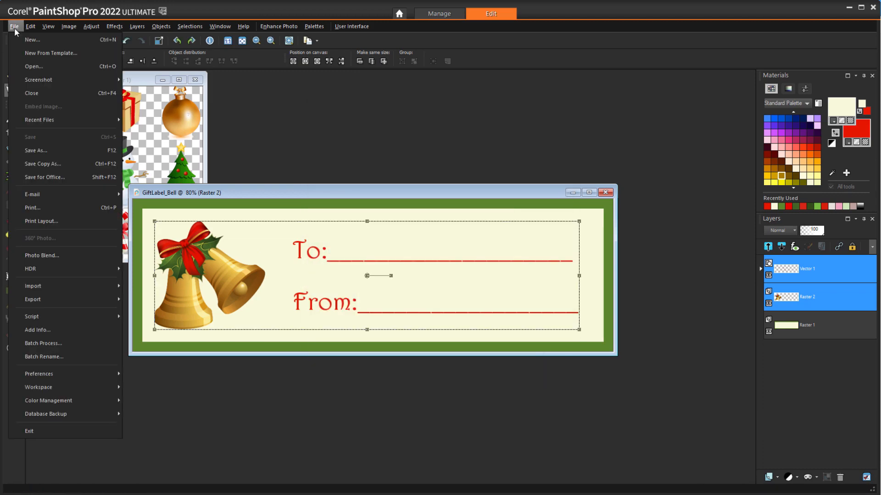
left_click(42, 163)
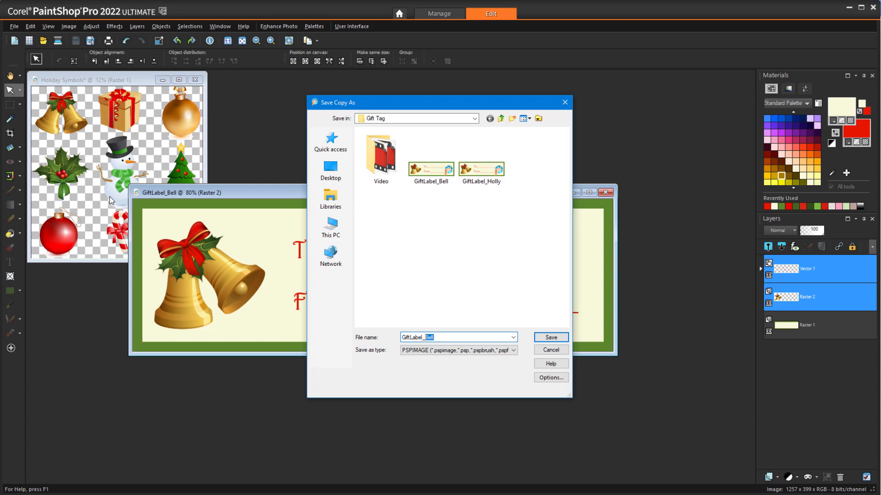
left_click(550, 337)
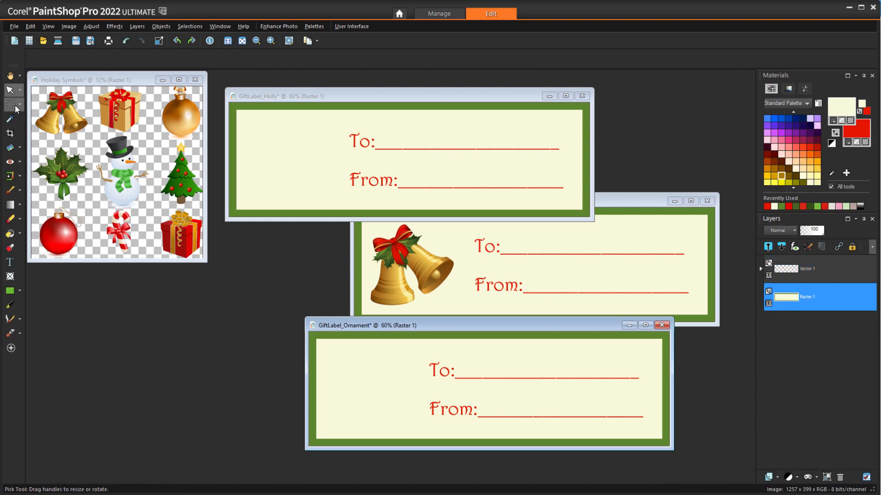
Place the pasted holly sprig on the Holly label's left side beside its To:/From: lines
left_click(8, 102)
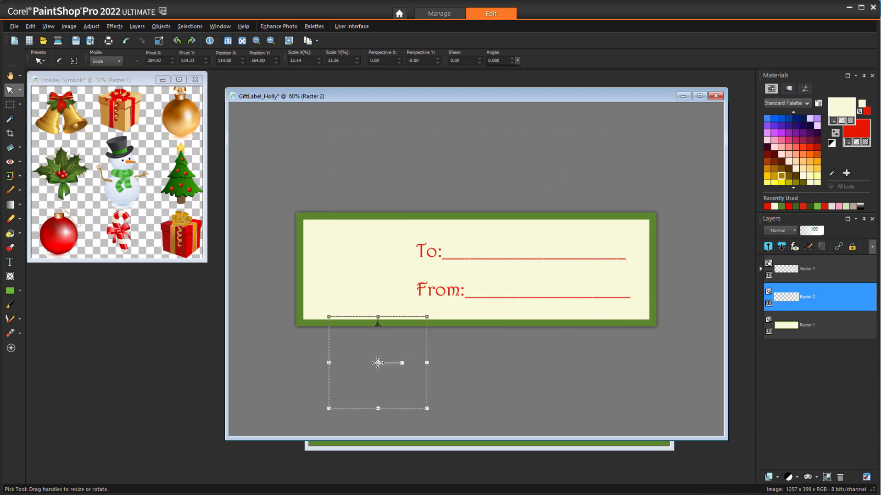
left_click_drag(377, 363, 357, 264)
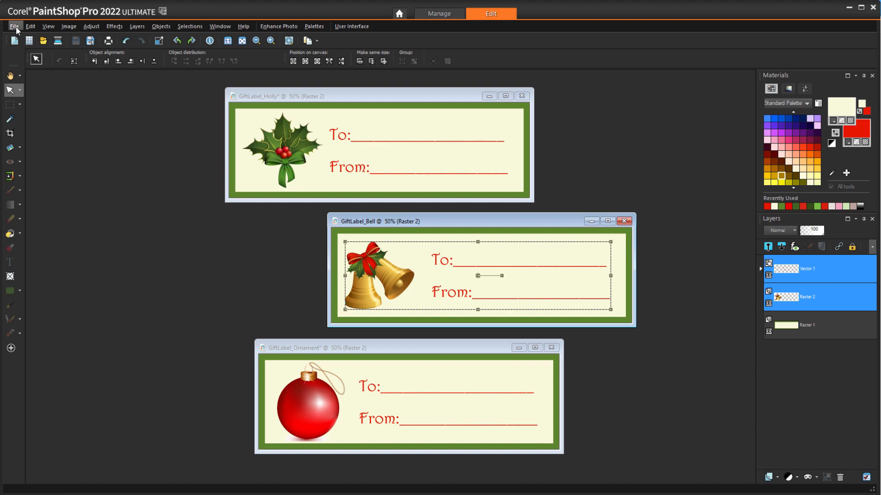
Start a Print Layout and apply the Avery 14-label 4.19" x 1.33" template
left_click(15, 26)
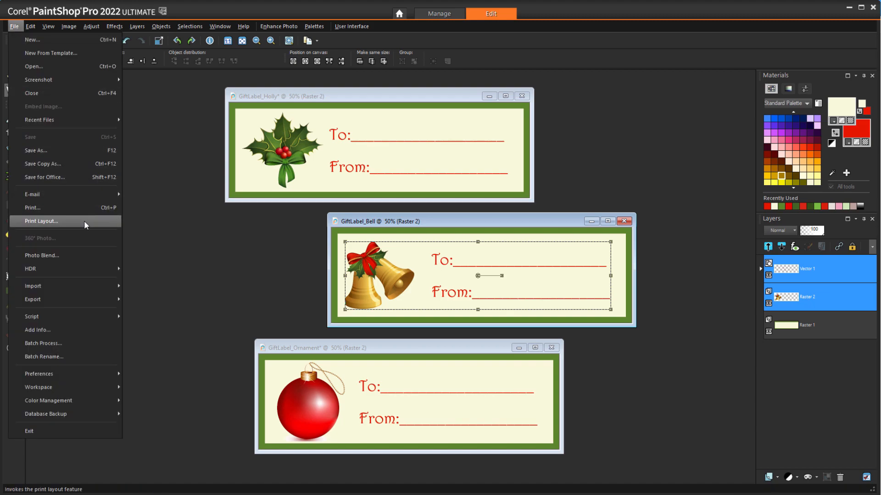
left_click(41, 221)
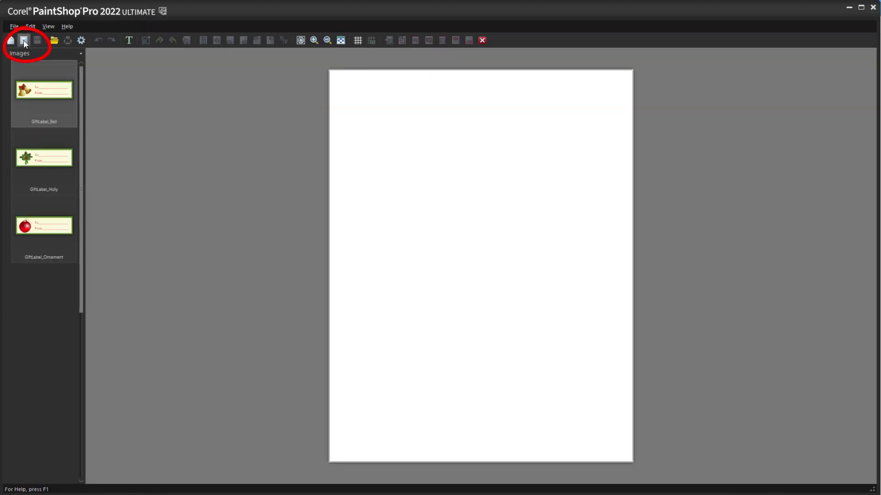
left_click(23, 38)
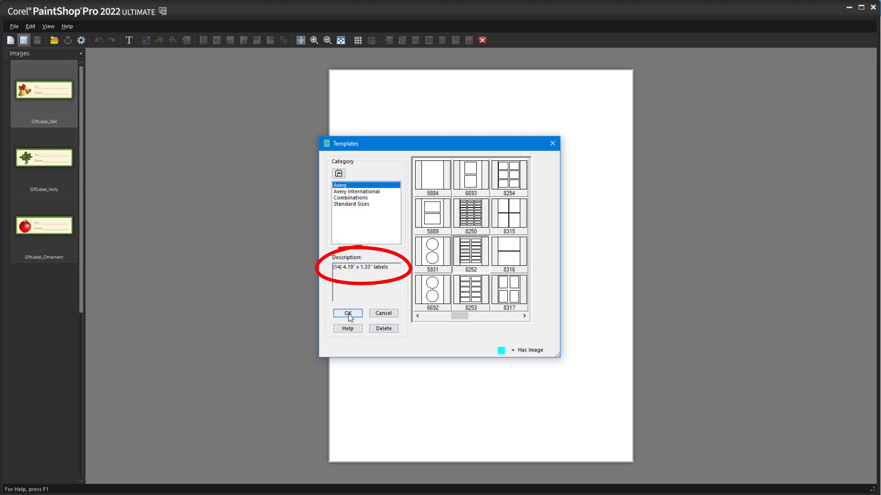
left_click(346, 314)
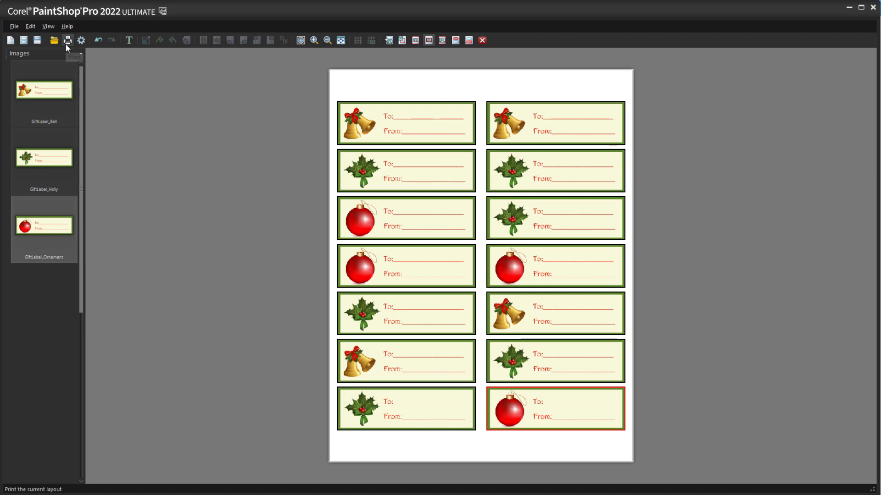
mouse_move(67, 39)
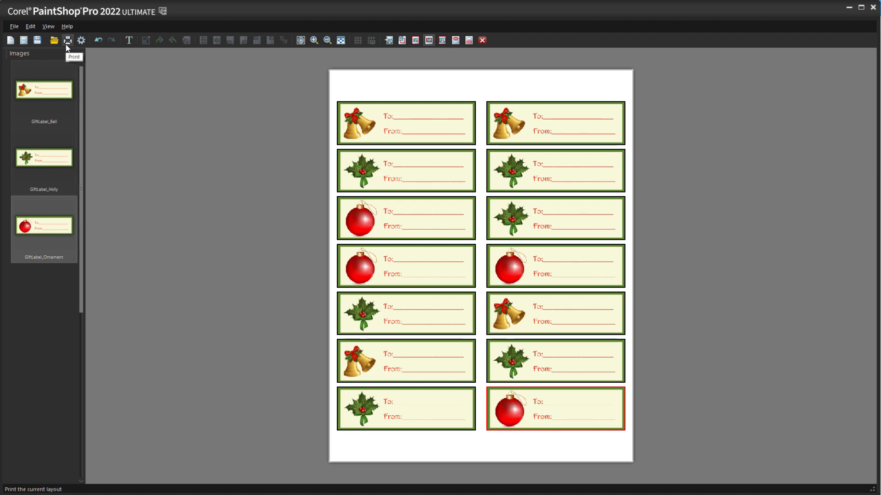
mouse_move(119, 97)
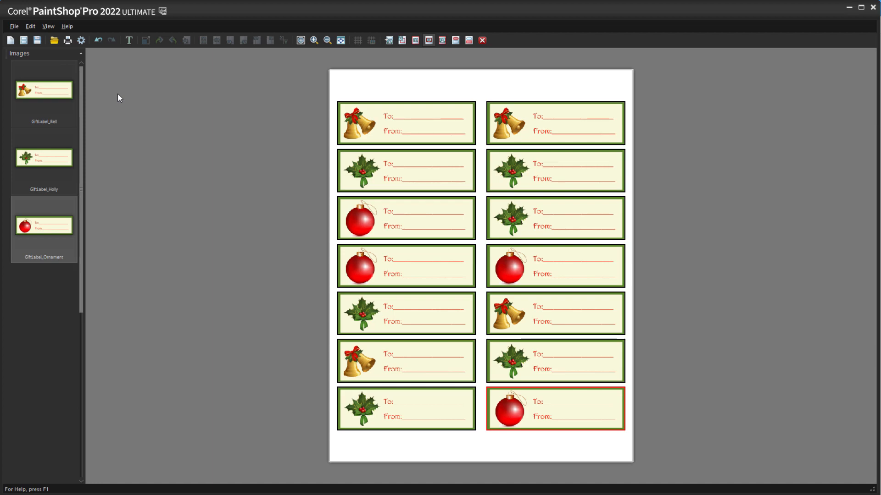